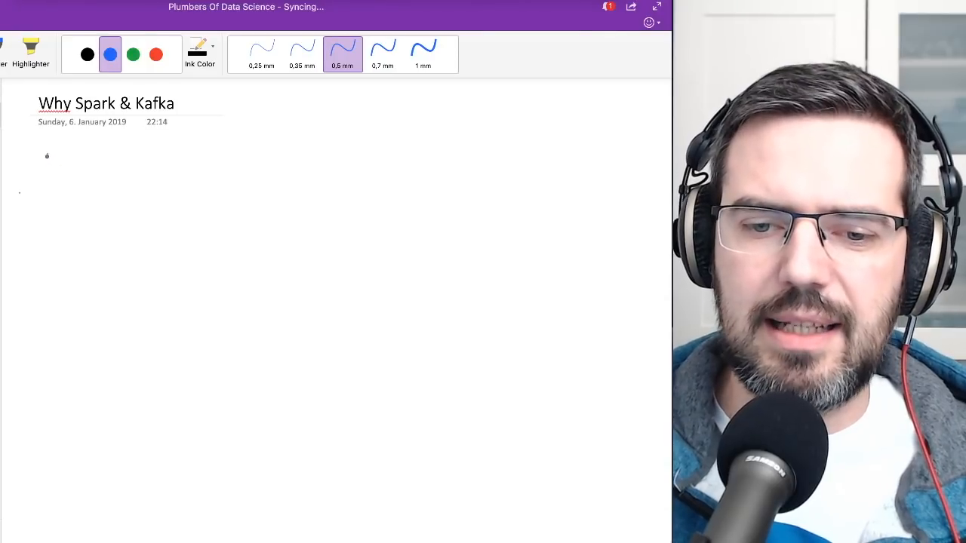
Handwrite an underlined Ingest heading at top left with API beneath it.
left_click_drag(46, 163, 91, 174)
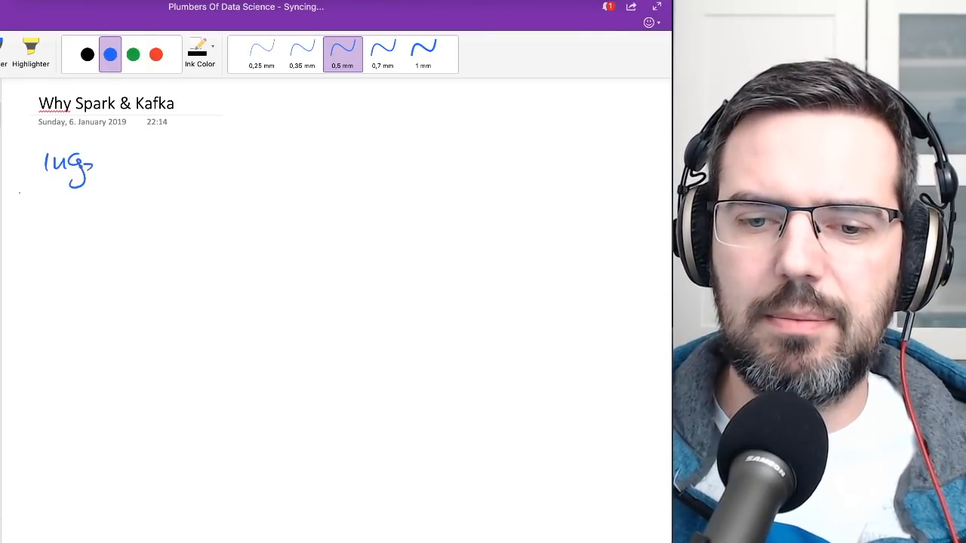
left_click_drag(78, 163, 94, 169)
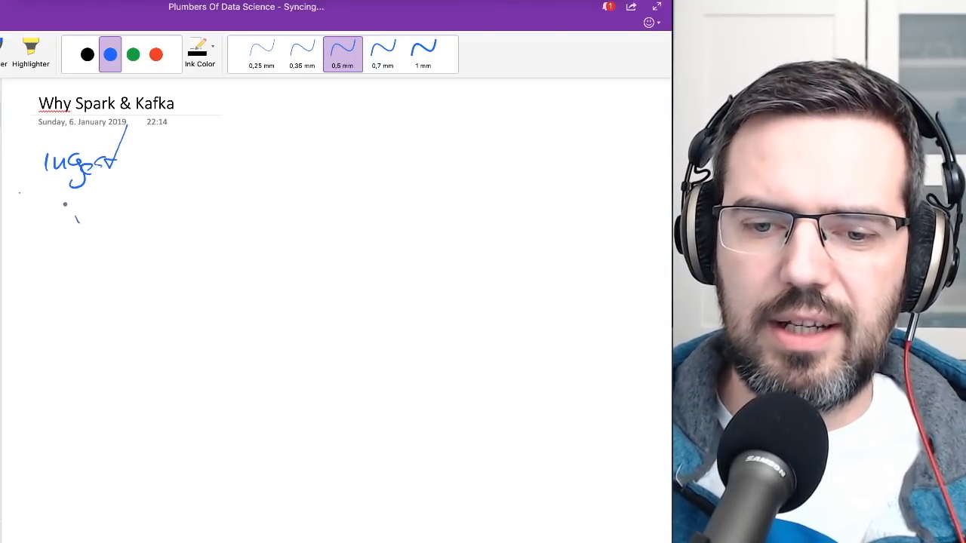
left_click_drag(39, 180, 97, 180)
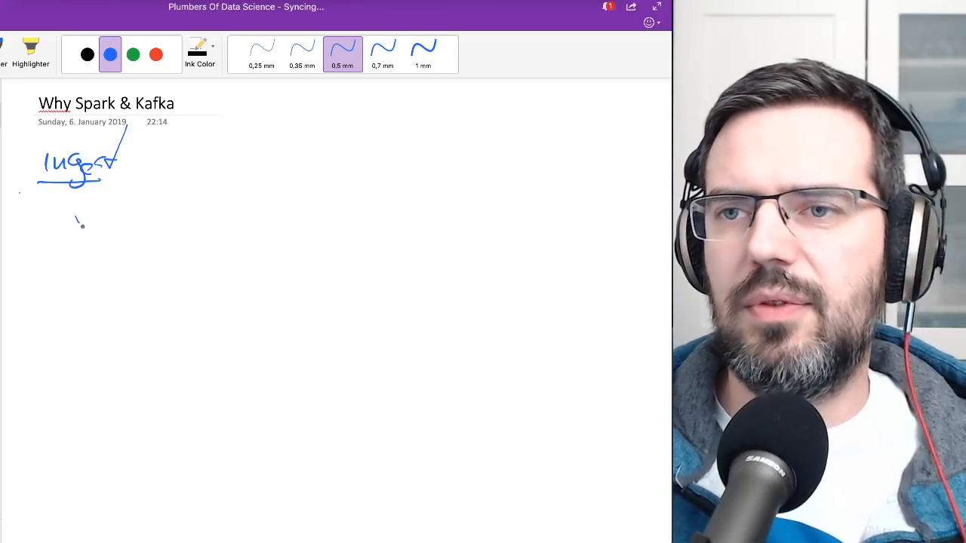
left_click_drag(73, 226, 64, 211)
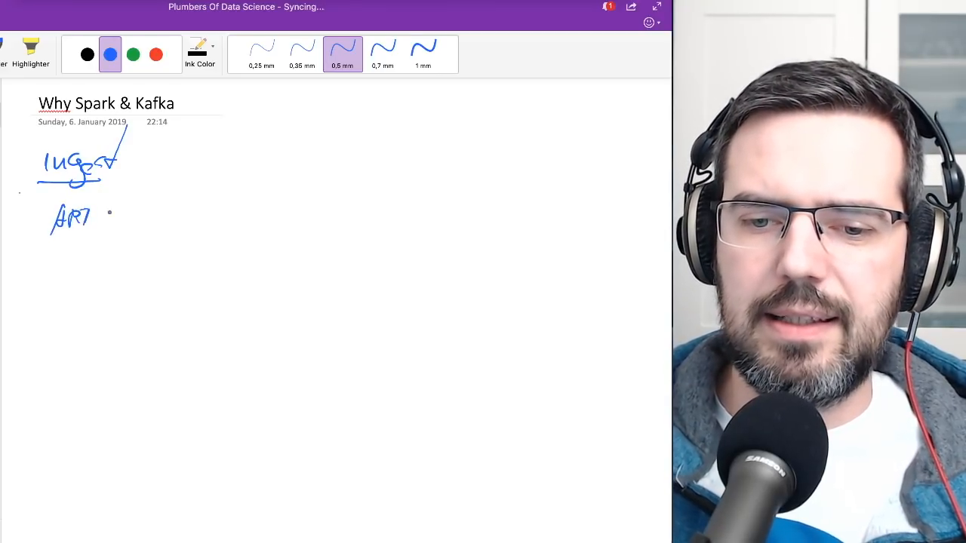
Add an arrow to an underlined Processing heading listing Kafka and Spark.
left_click_drag(143, 159, 159, 160)
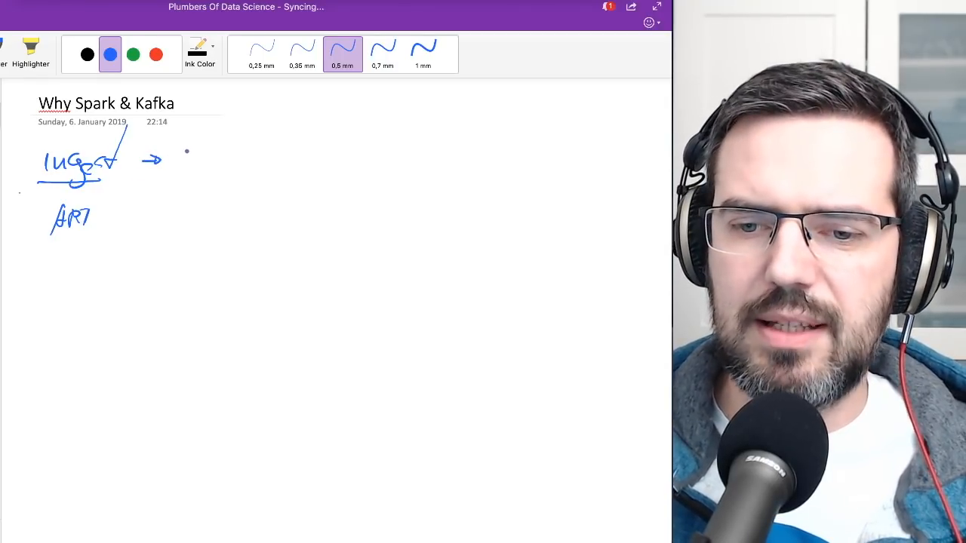
left_click_drag(184, 157, 241, 160)
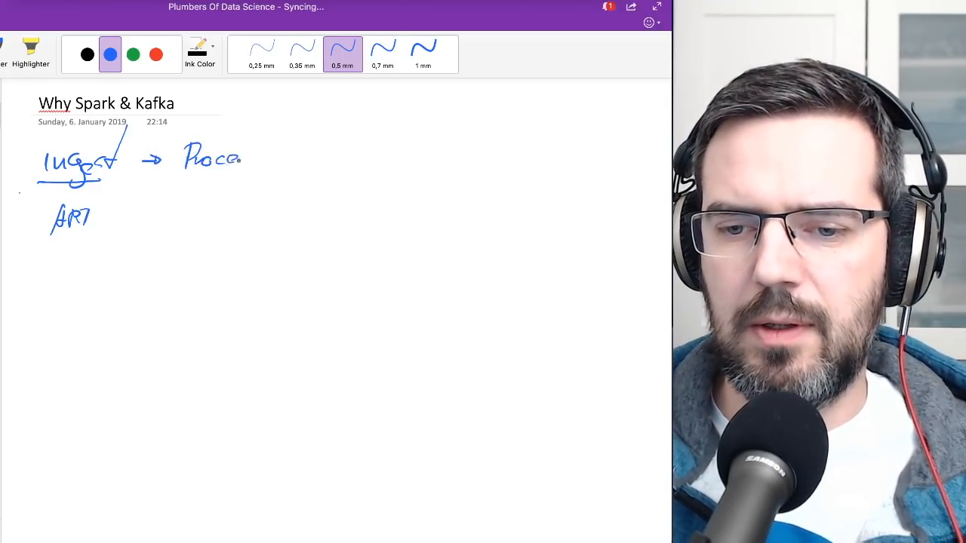
left_click_drag(226, 158, 260, 169)
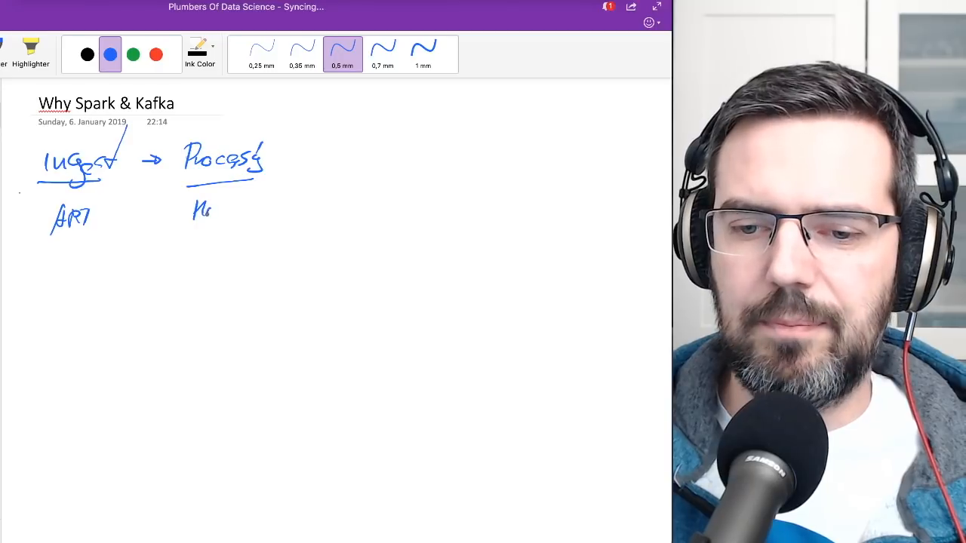
left_click_drag(204, 210, 249, 209)
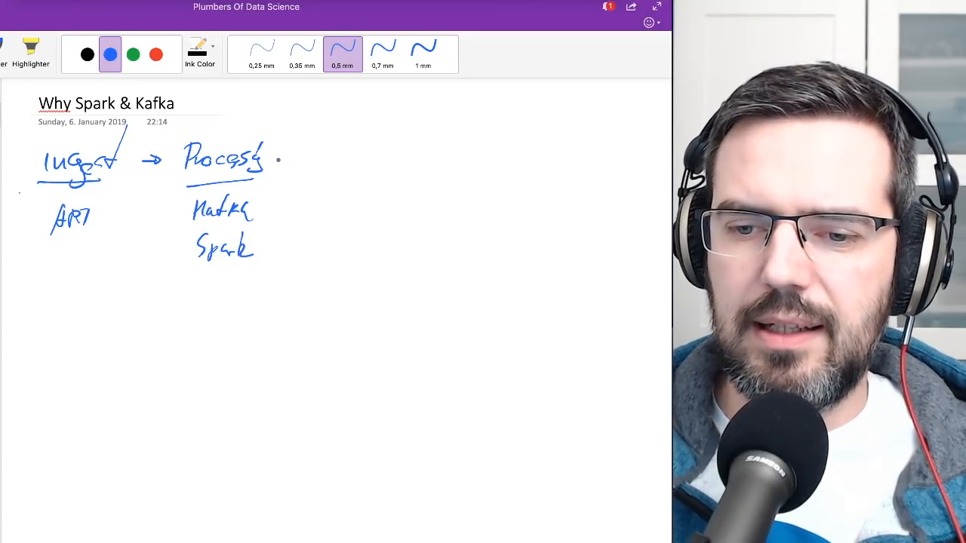
Extend the pipeline with an arrow to Store (HDFS, NoSQL, HBase), then an arrow to Visualize.
left_click_drag(281, 160, 299, 160)
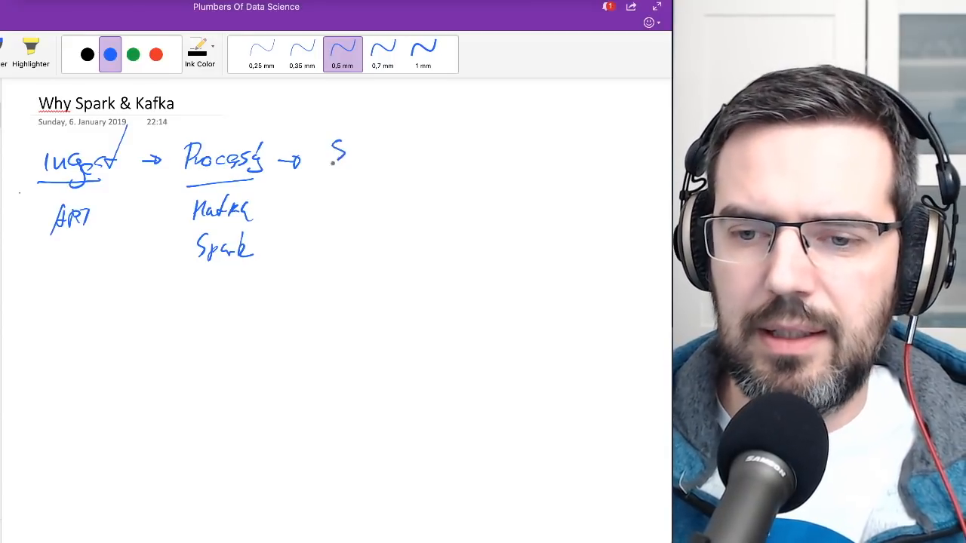
left_click_drag(335, 154, 389, 154)
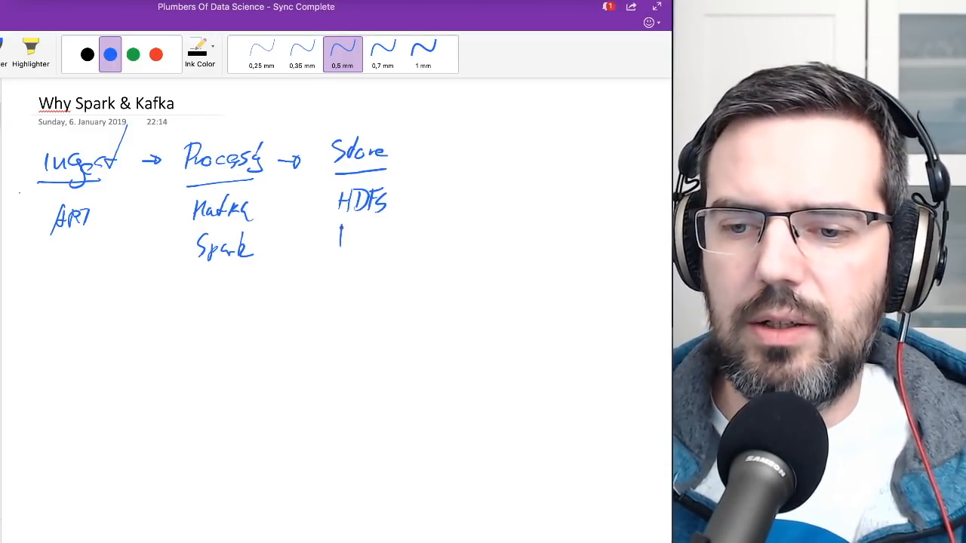
type("NoSb")
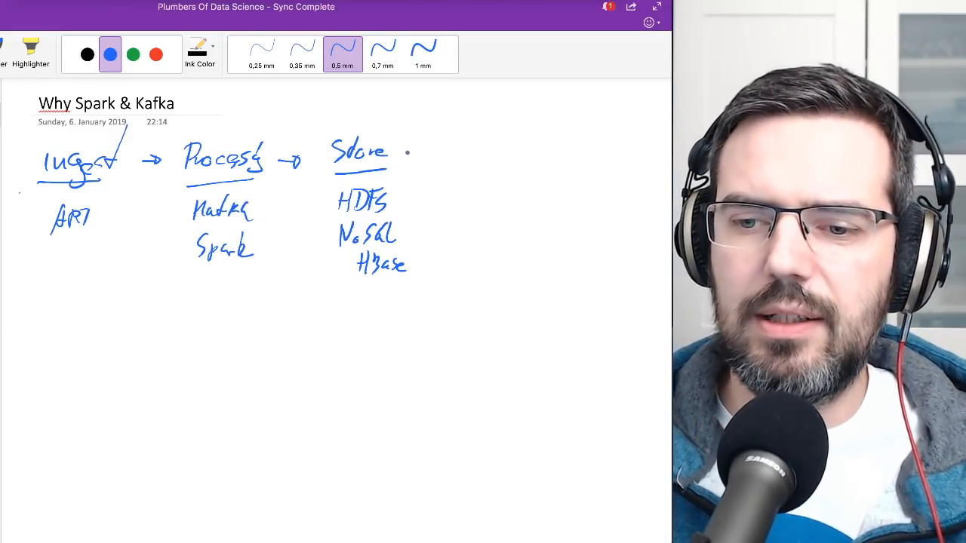
left_click_drag(407, 151, 441, 148)
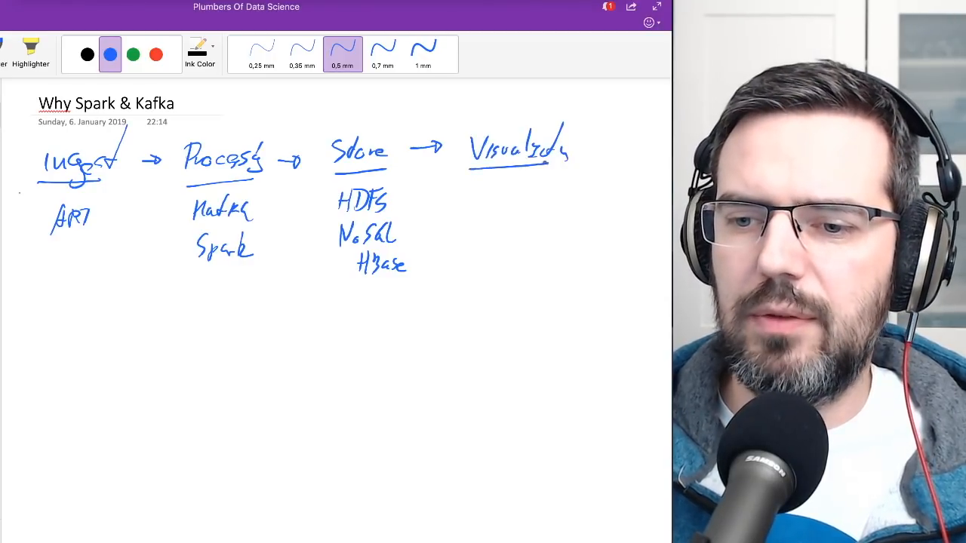
Write UI and BI under Visualize, with Tableau and PowerBI noted beside BI.
left_click_drag(482, 184, 501, 196)
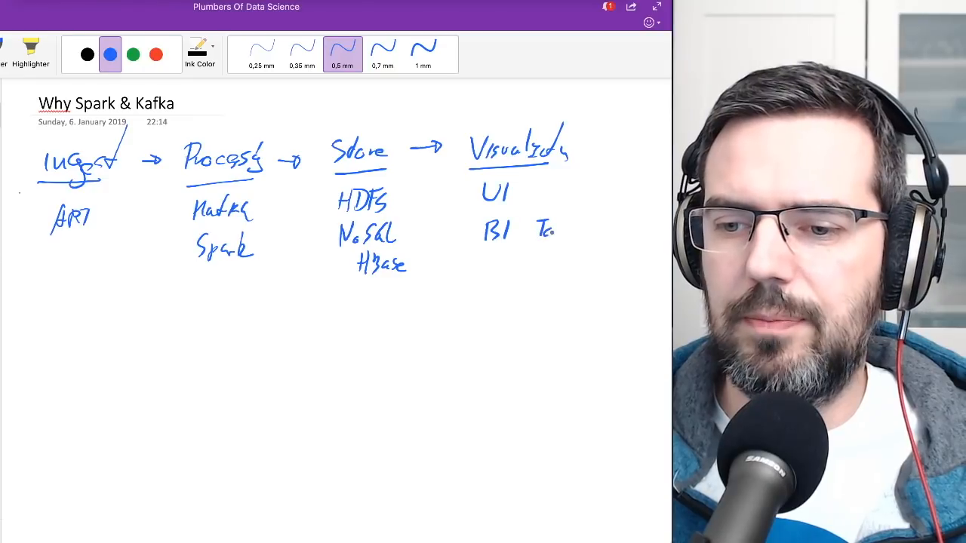
left_click_drag(540, 229, 596, 229)
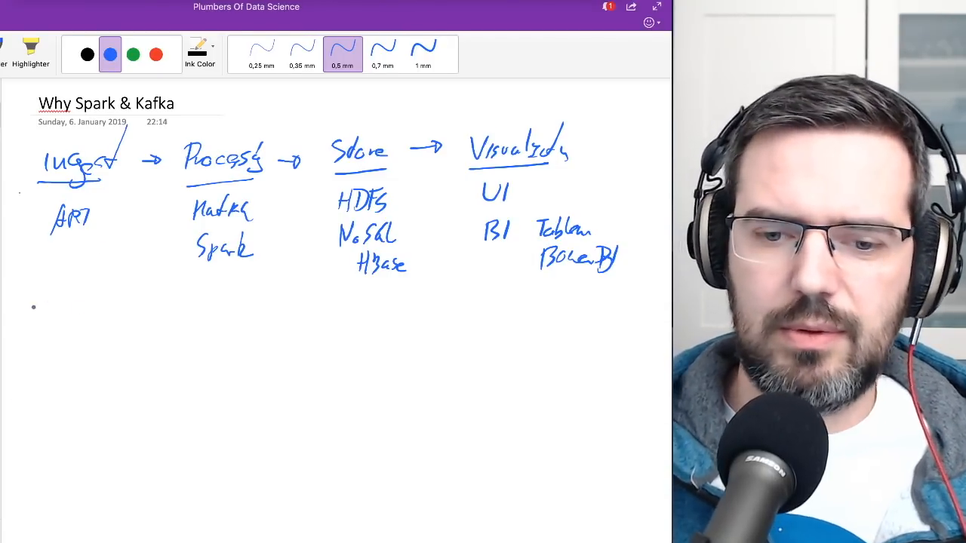
Draw a divider line across the page and a boxed API with dots below it.
left_click_drag(33, 307, 470, 323)
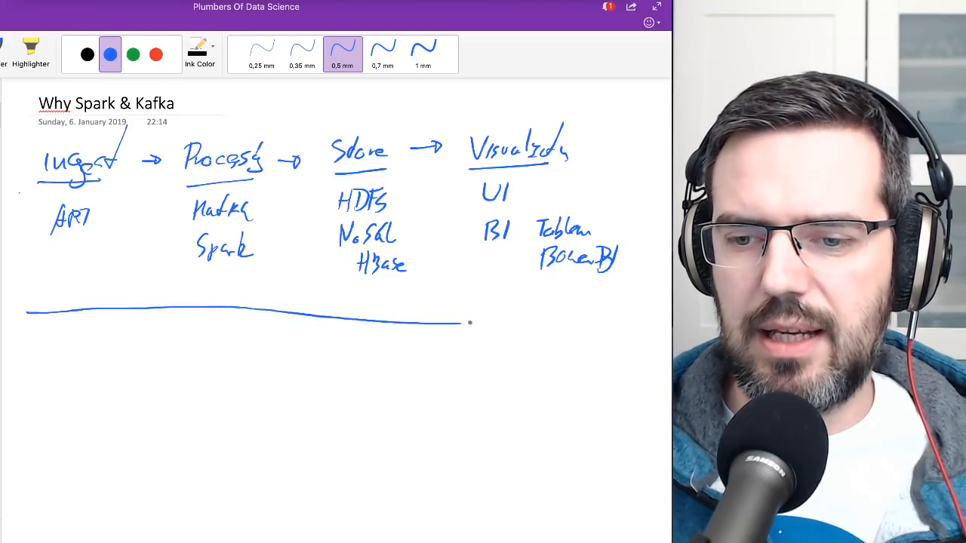
left_click_drag(469, 323, 604, 323)
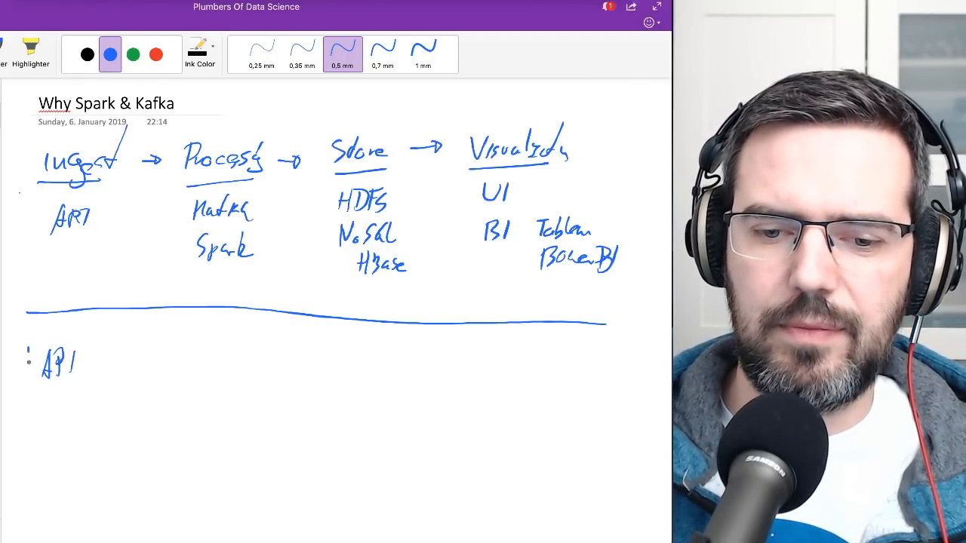
left_click_drag(30, 344, 89, 385)
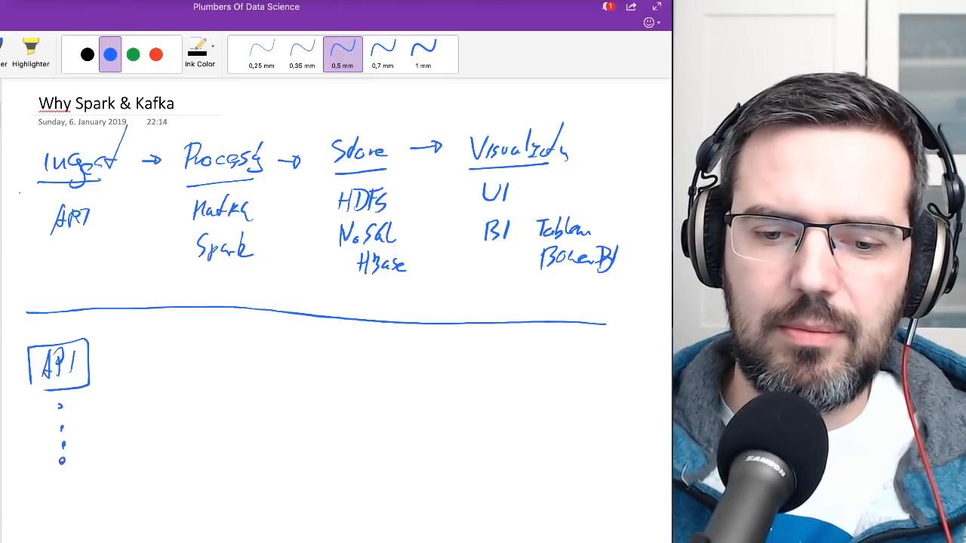
Draw the second box below the API dots with its incoming arrows.
left_click_drag(91, 465, 32, 498)
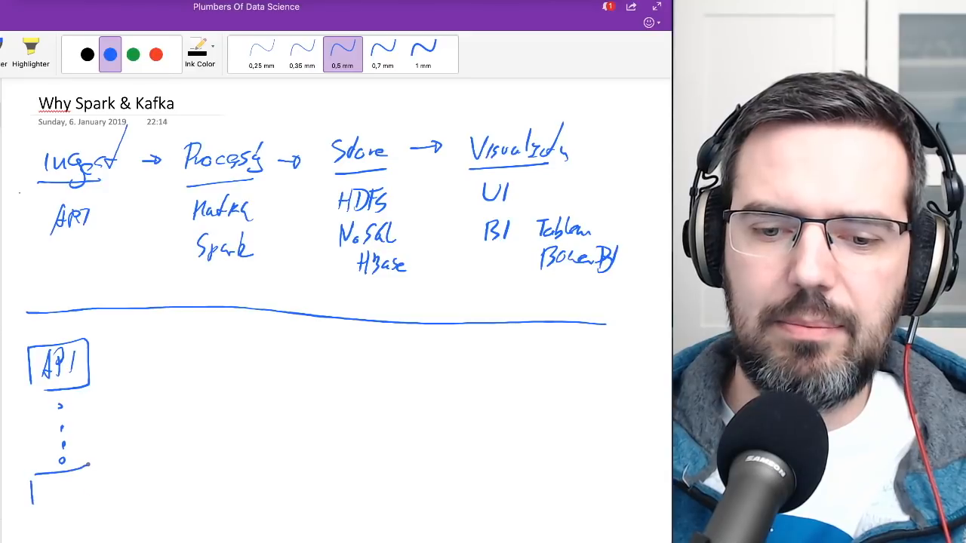
left_click_drag(31, 468, 90, 498)
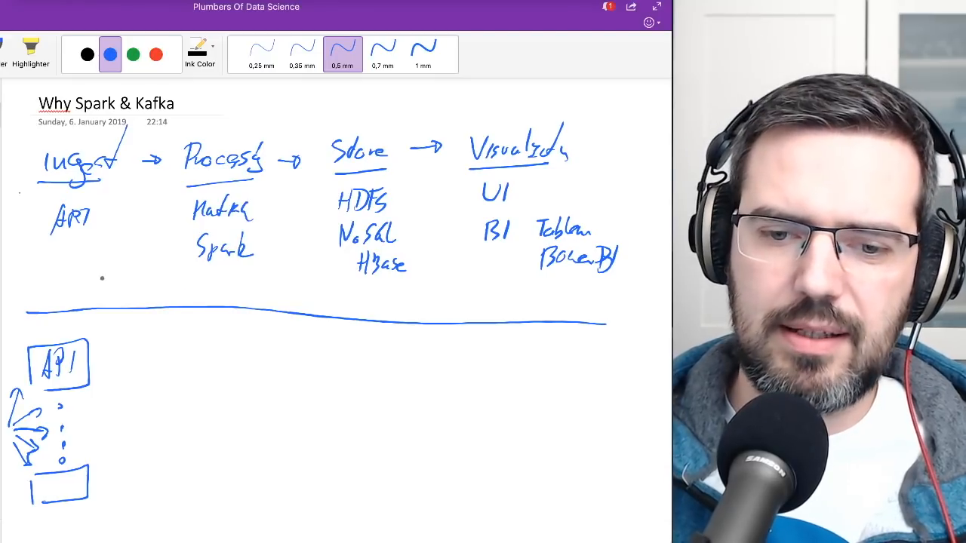
Handwrite and box Kafka beside API, with dots and a bottom box forming its column.
left_click_drag(63, 260, 63, 295)
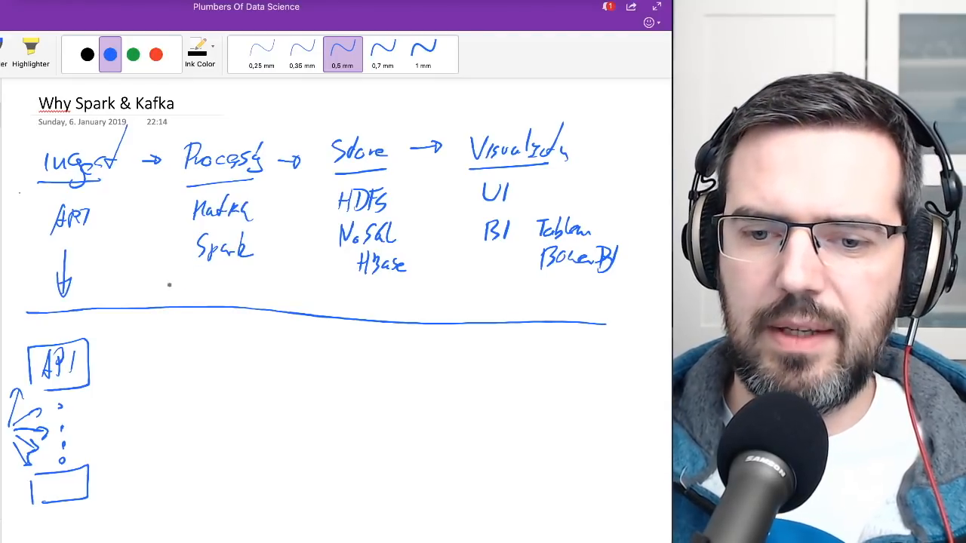
type("KG")
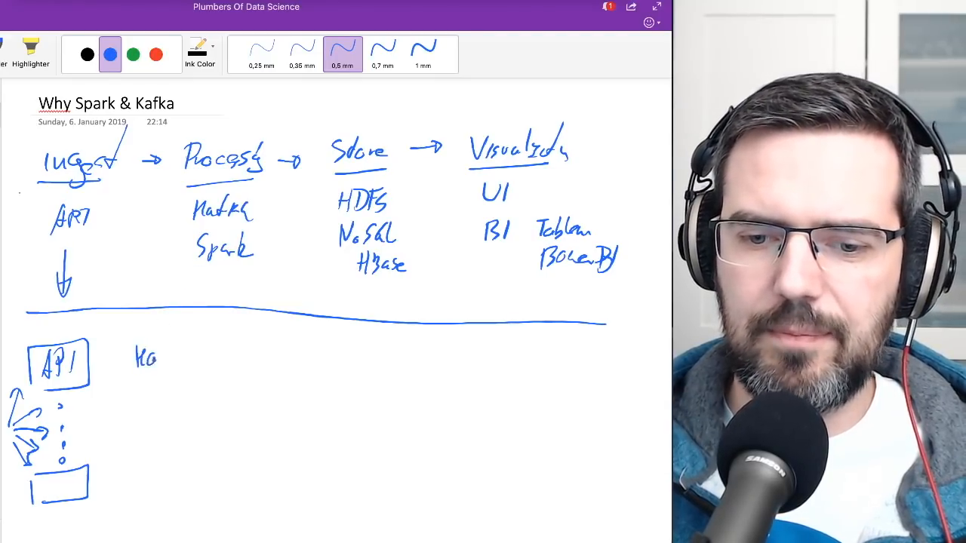
type("Kafka")
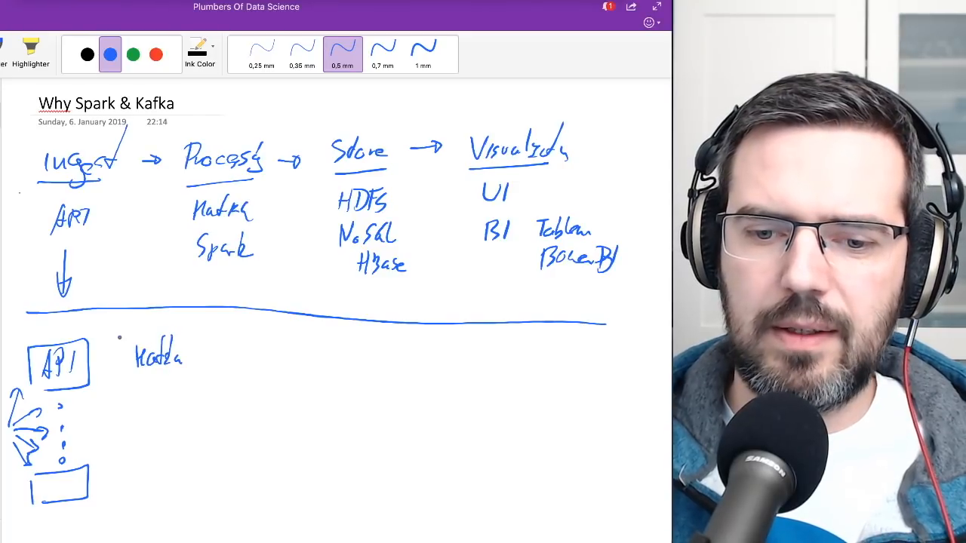
left_click_drag(128, 332, 188, 370)
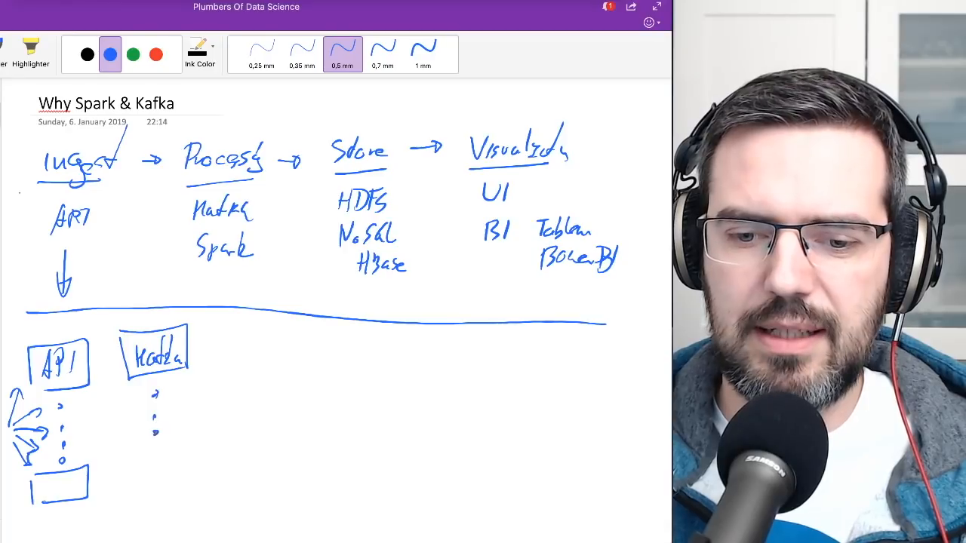
left_click_drag(136, 468, 181, 491)
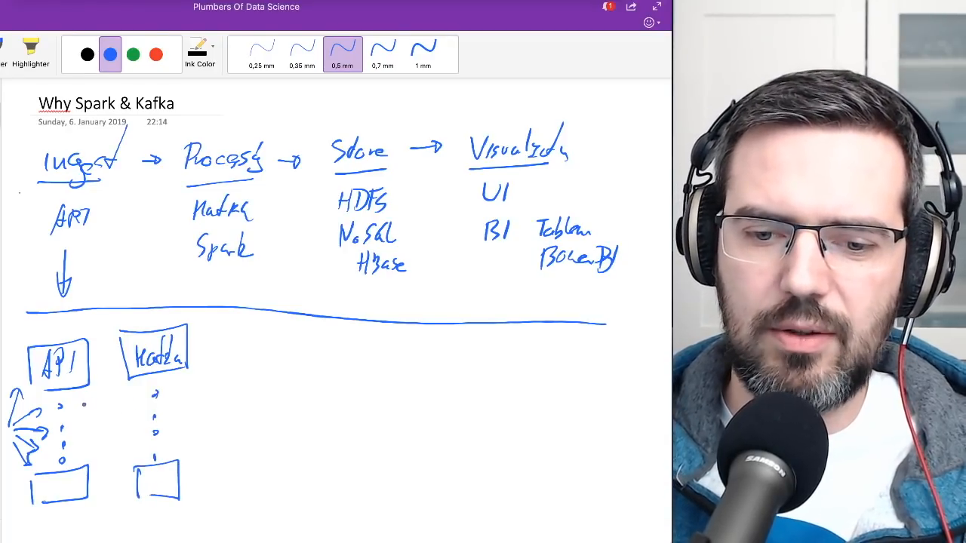
Draw arrows from the API dots to the Kafka column and start Spark.
left_click_drag(76, 395, 133, 392)
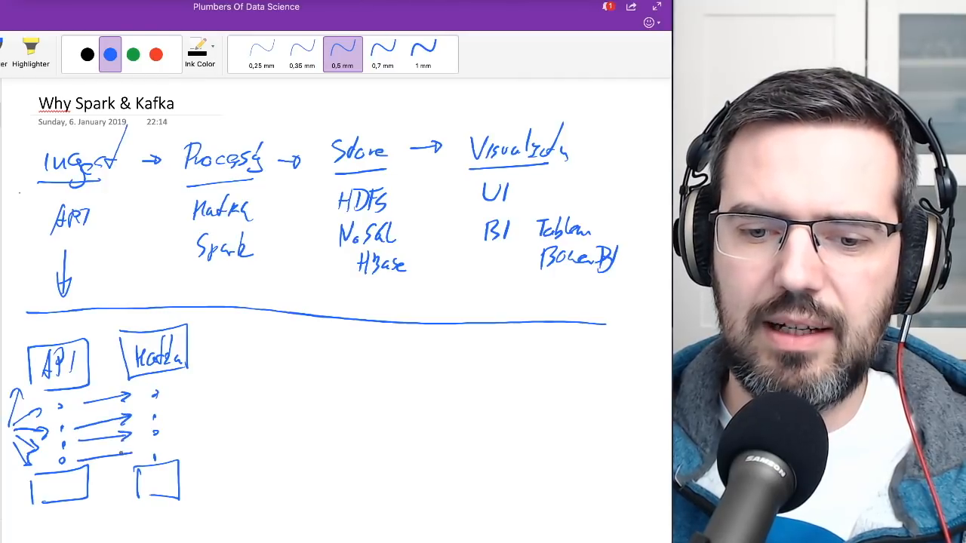
left_click_drag(91, 362, 121, 363)
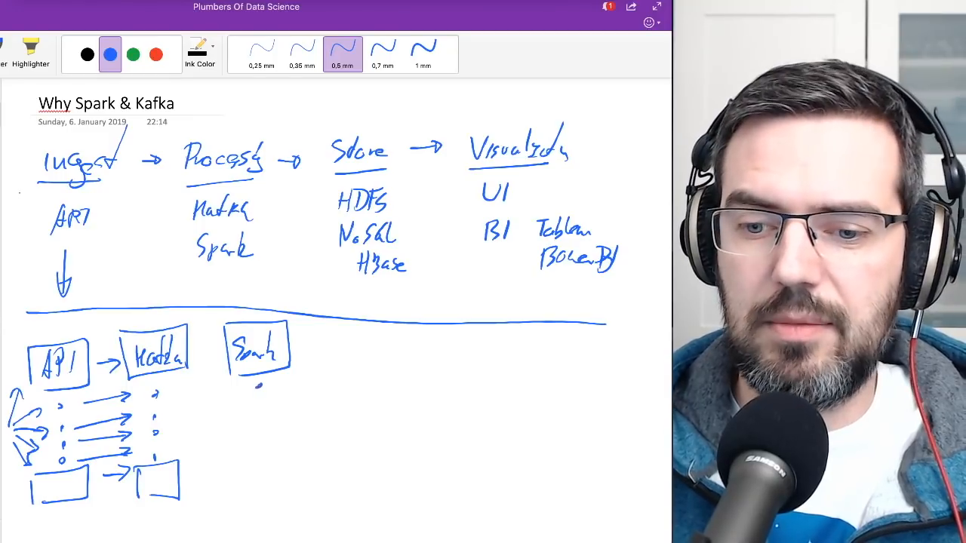
Complete the Spark column with dots and bottom box, link it from Kafka, and write HDFS.
left_click_drag(256, 385, 255, 476)
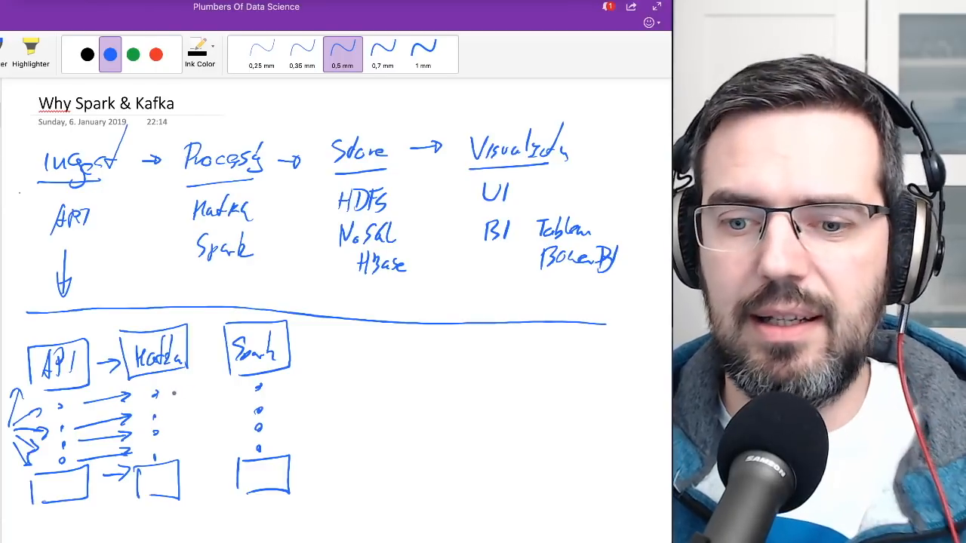
left_click_drag(178, 392, 224, 392)
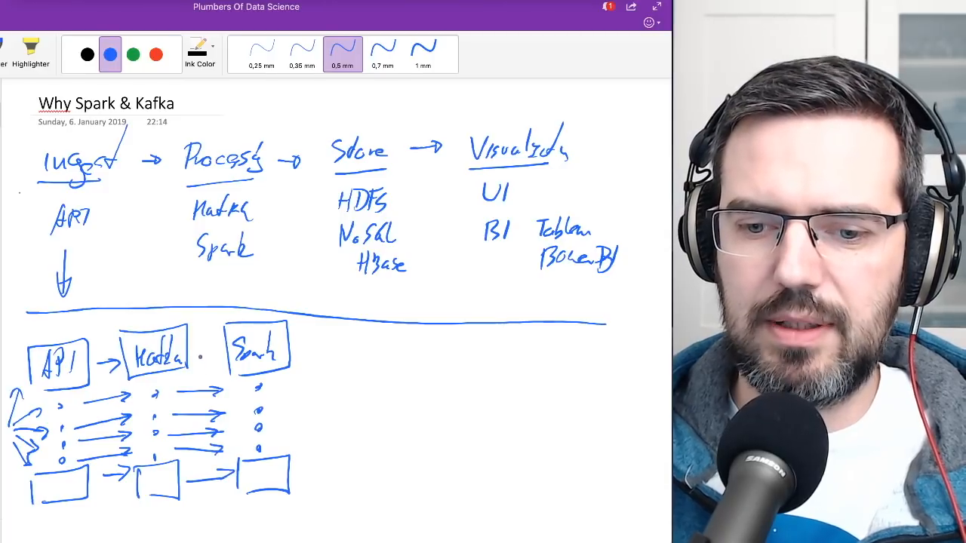
left_click_drag(199, 359, 223, 359)
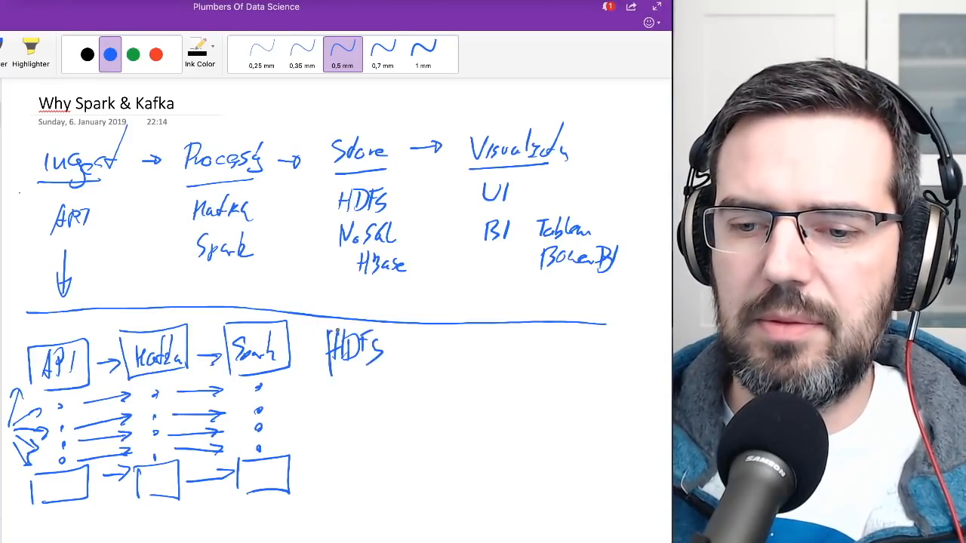
Box HDFS with dots and a bottom box, linked by arrows from the Spark column.
left_click_drag(302, 348, 399, 348)
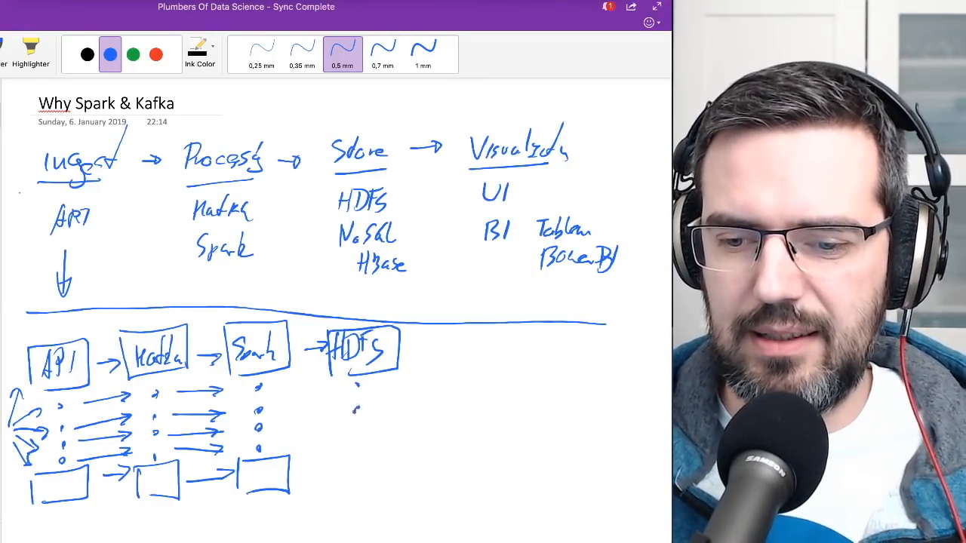
left_click_drag(355, 405, 344, 468)
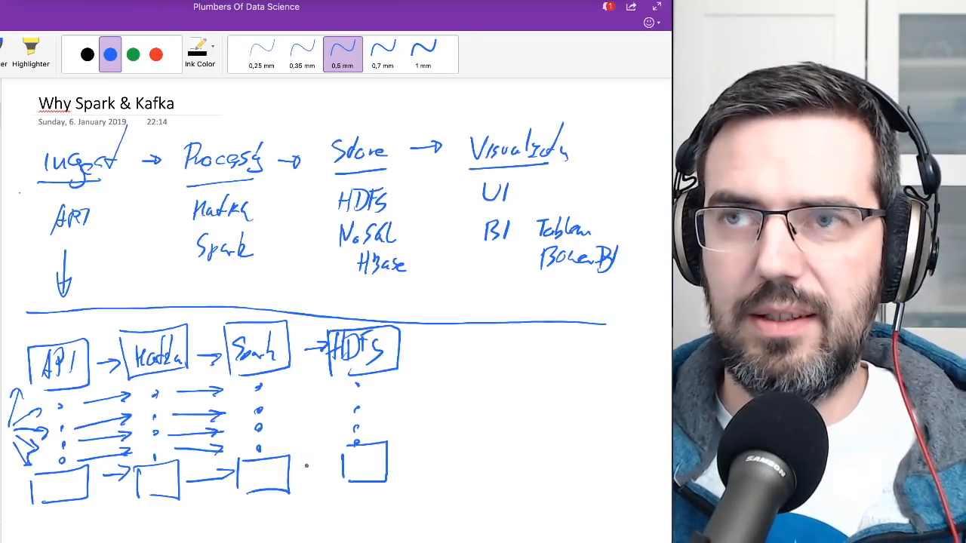
left_click_drag(302, 460, 335, 460)
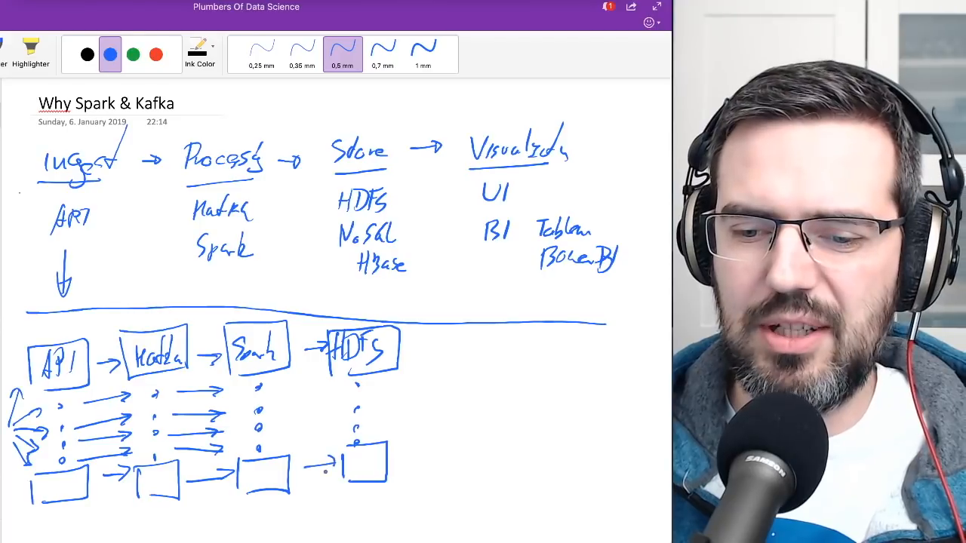
left_click_drag(294, 415, 324, 415)
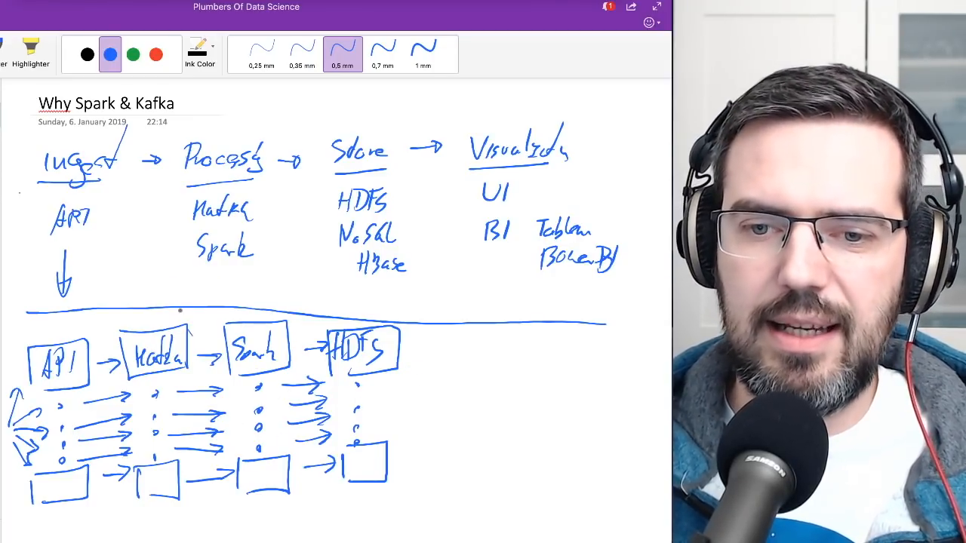
Briefly pick the red pen at 0.5 mm width, then return to the blue pen.
left_click(157, 55)
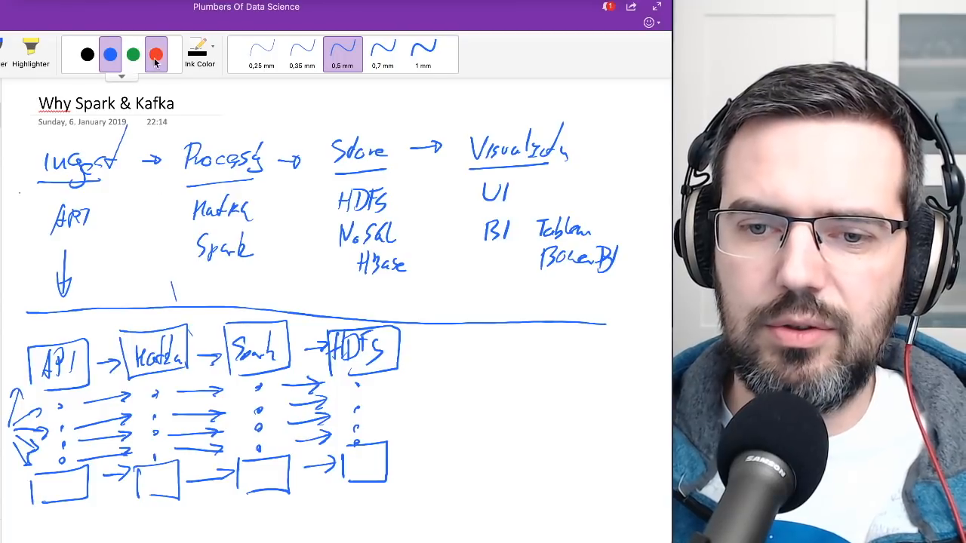
left_click(157, 55)
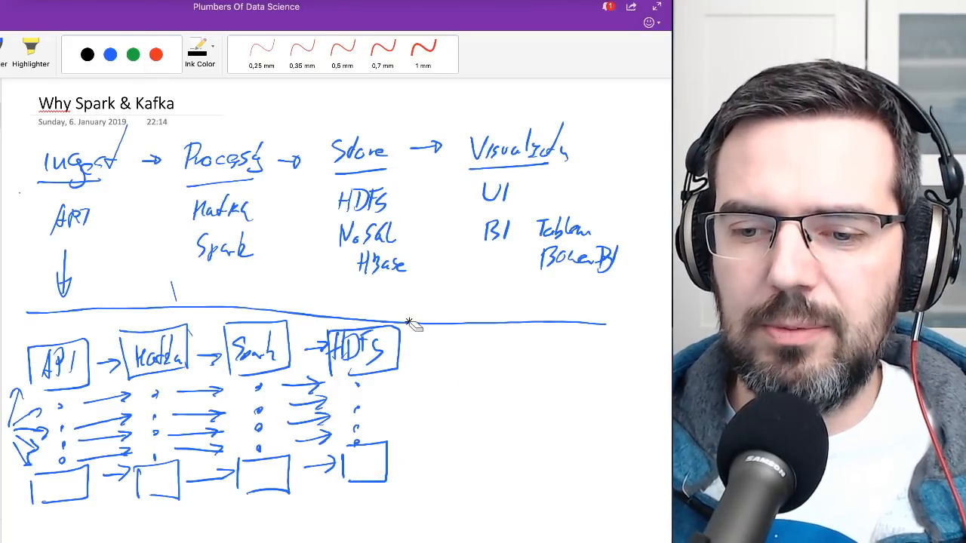
left_click(155, 54)
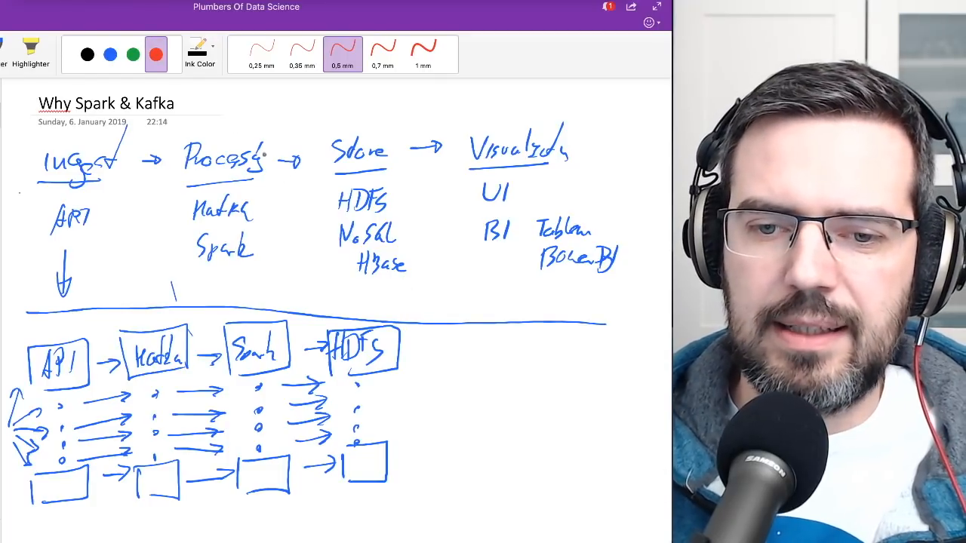
left_click(111, 55)
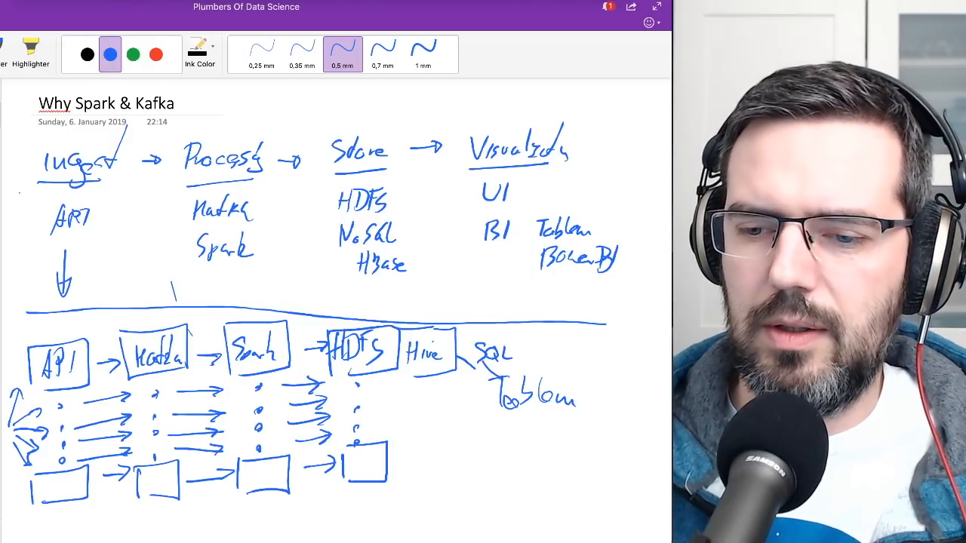
Draw the connecting line from Hive's SQL branch toward Tableau and select red ink.
left_click_drag(498, 370, 483, 430)
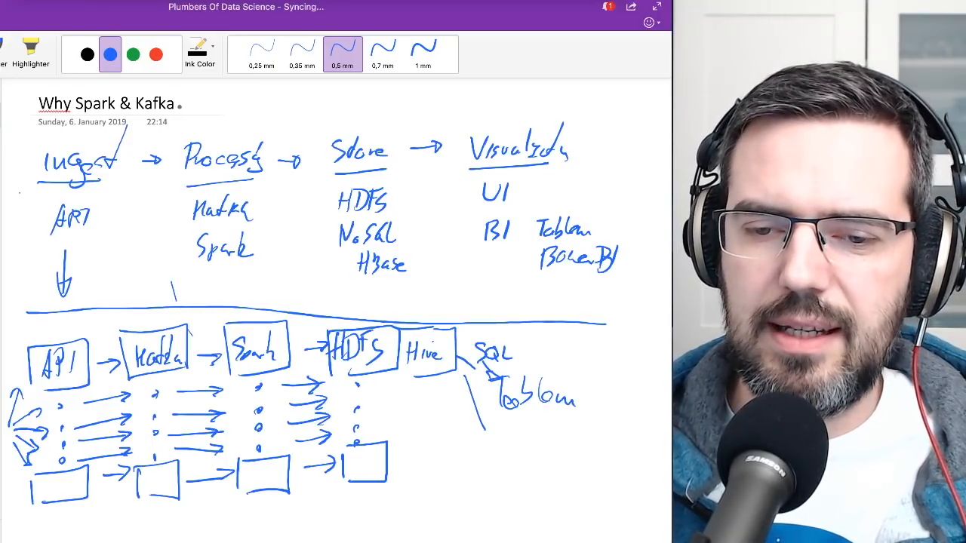
left_click(157, 55)
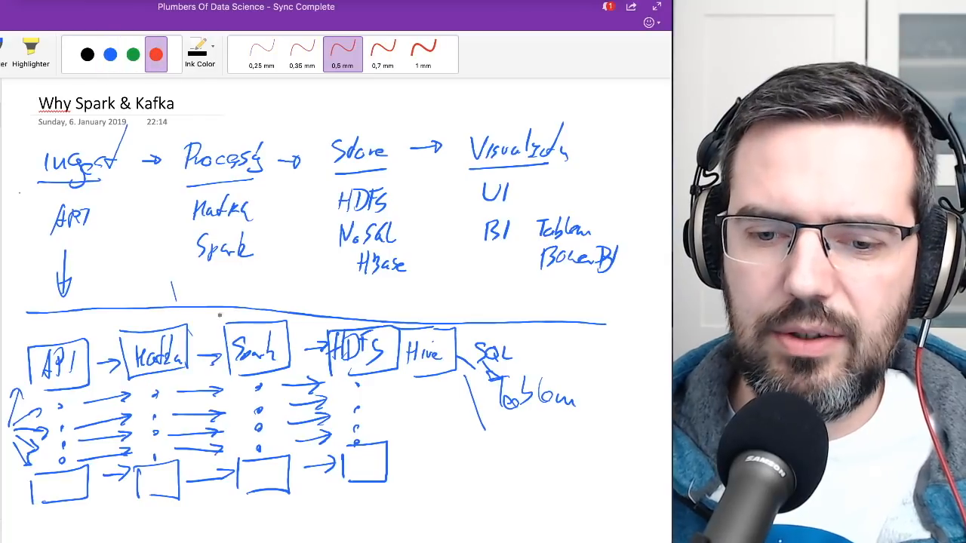